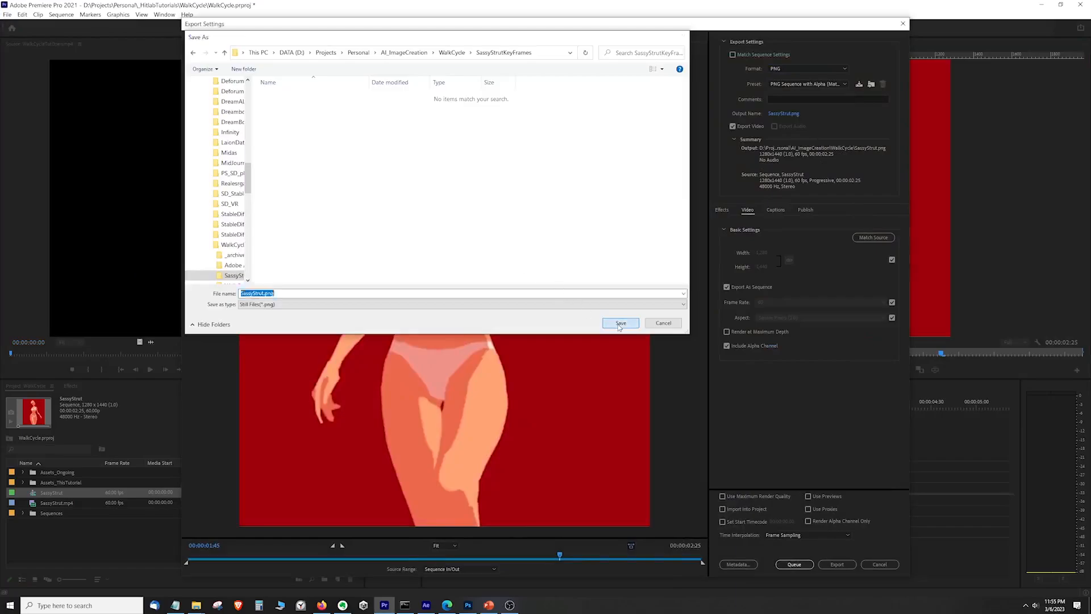
Step: Save the SassyStrut sequence as numbered PNG frames into the SassyStrutKeyFrames folder
click(619, 321)
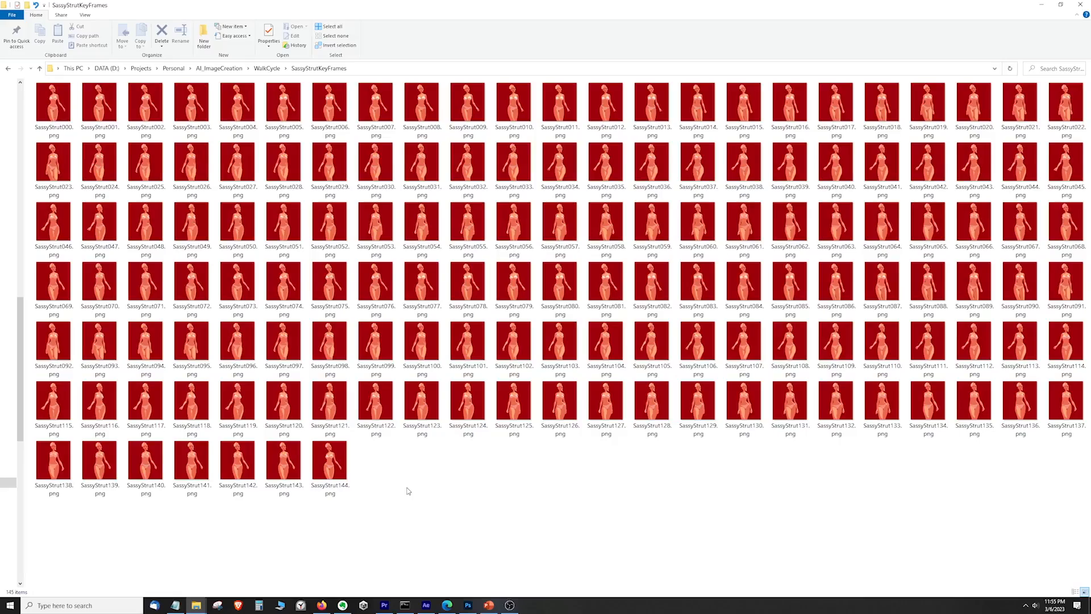
Step: Preview SassyStrut000.png in Photos and step through the following frames
double_click(52, 100)
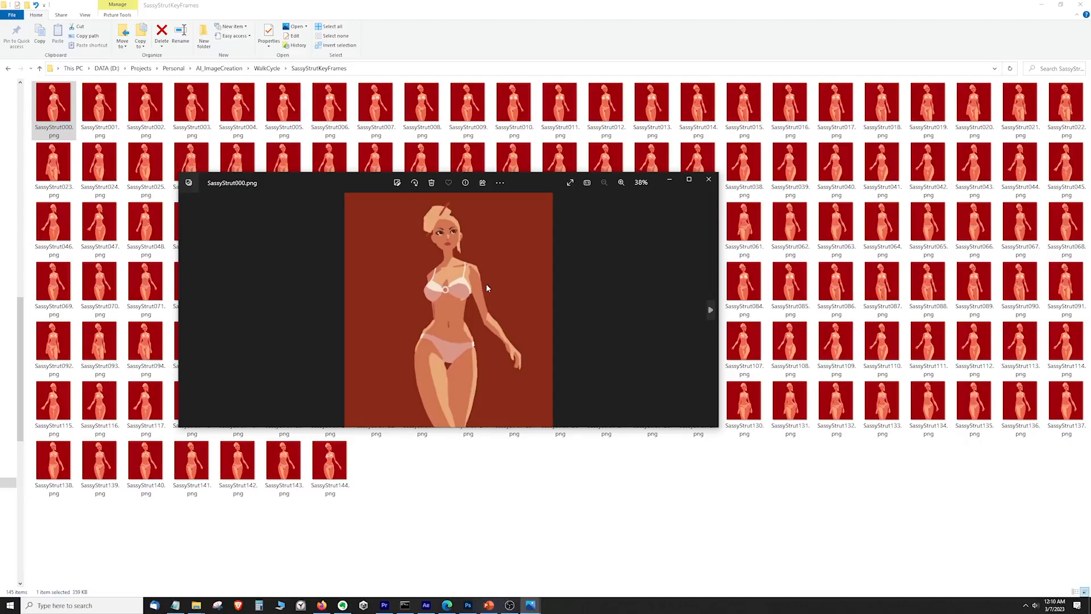
mouse_move(714, 315)
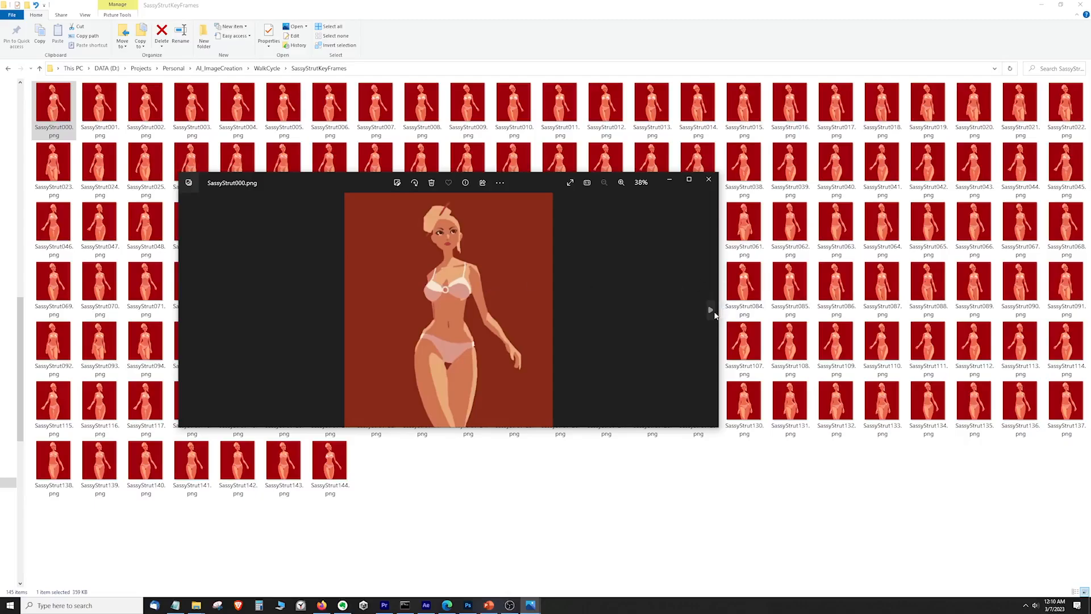
click(710, 309)
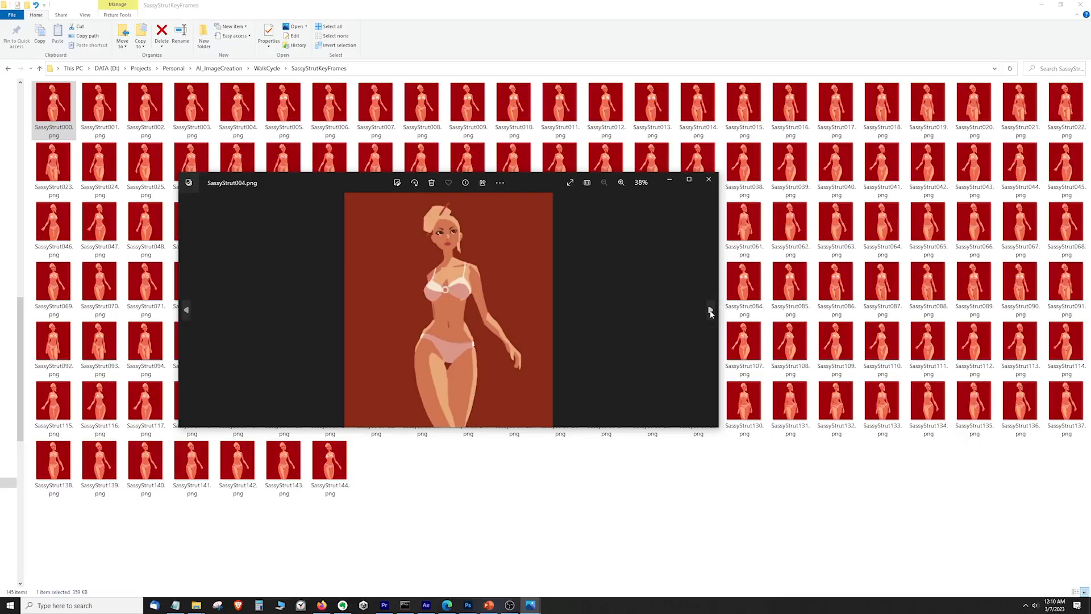
click(709, 309)
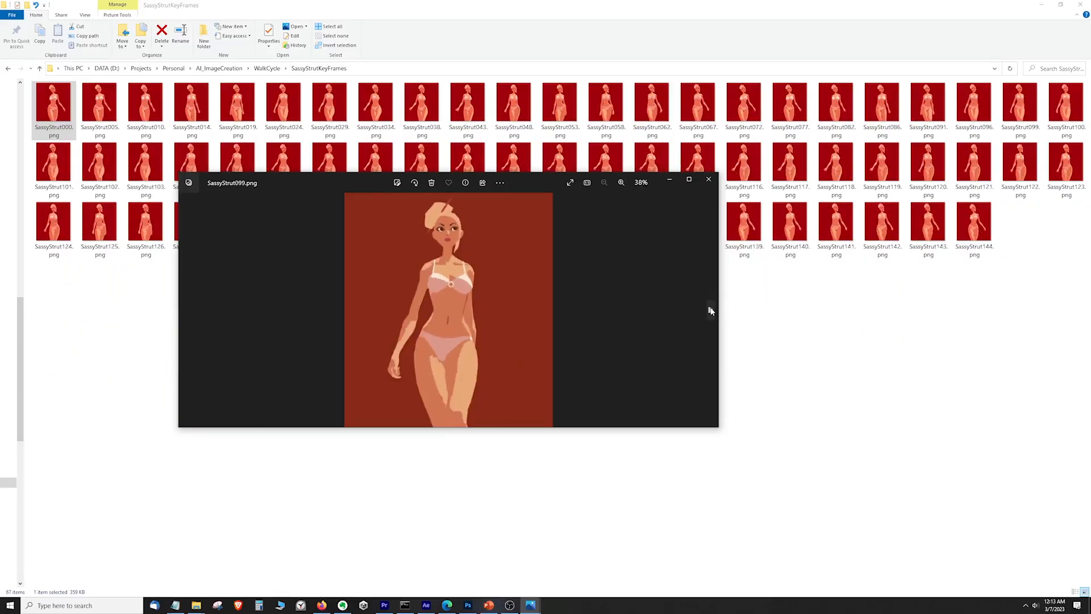
click(708, 181)
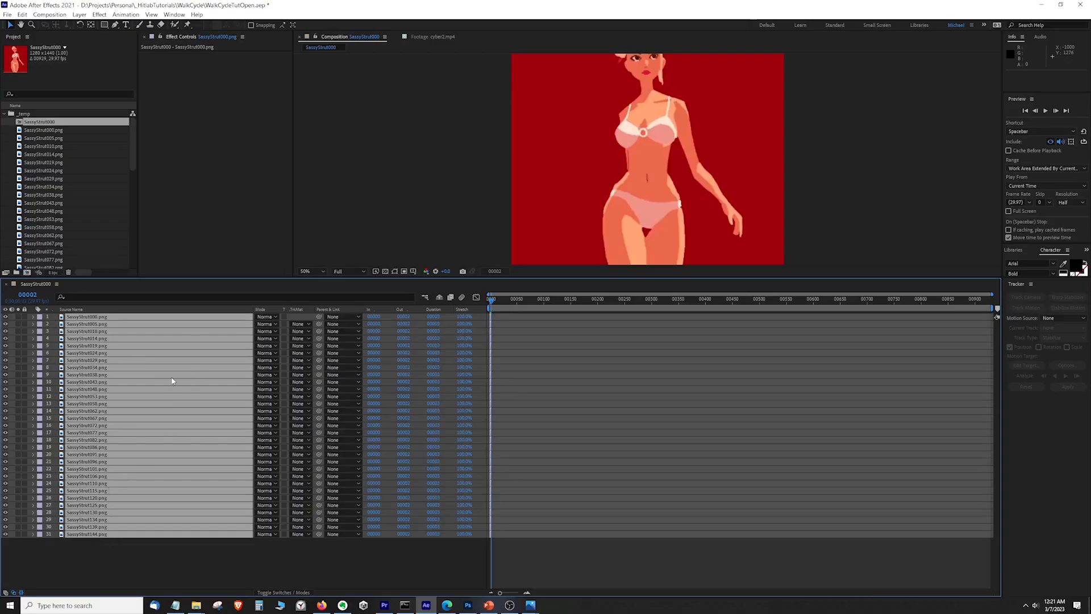
Step: Sequence the frame layers one after another and trim the SassyStrut000 comp to the work area
right_click(172, 380)
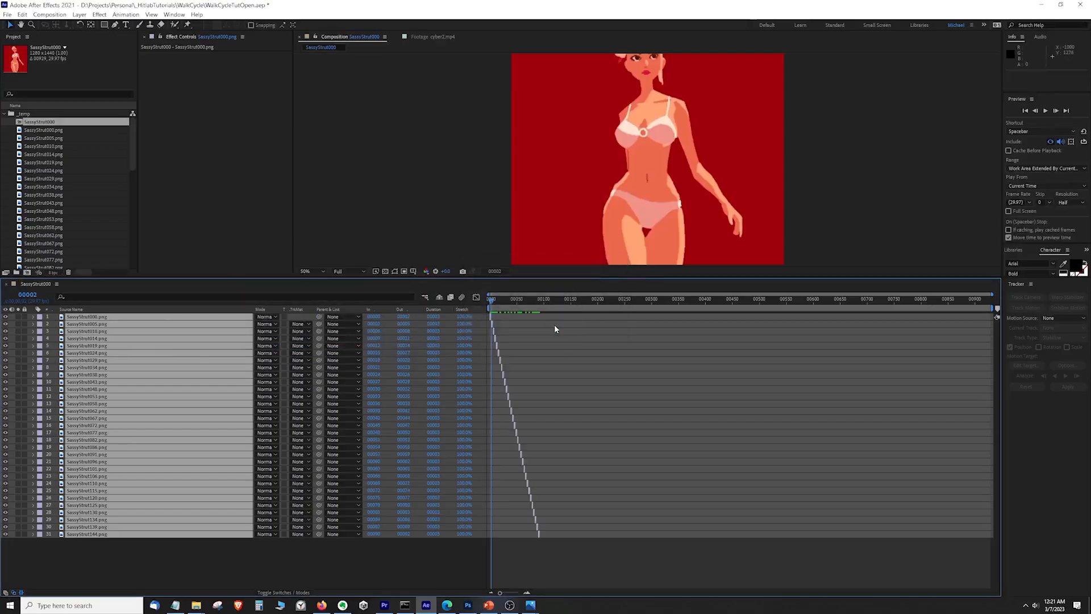
click(539, 299)
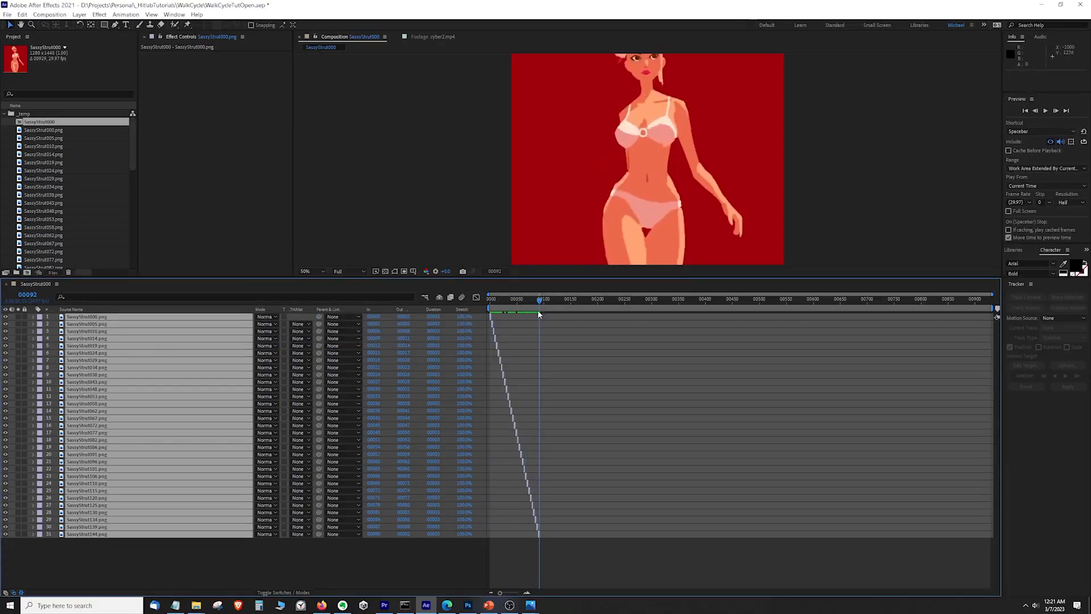
right_click(538, 313)
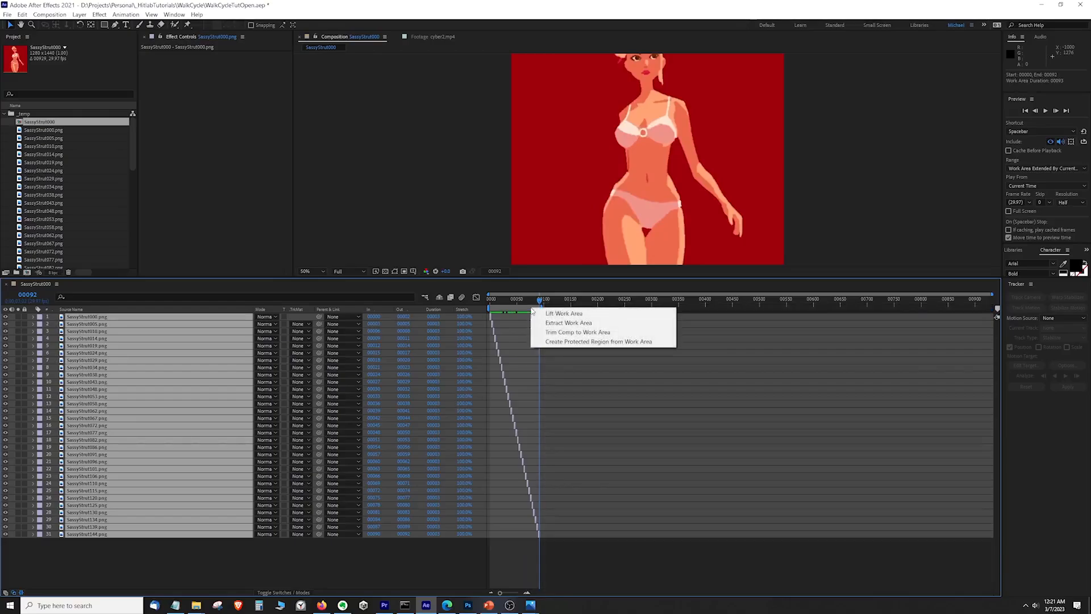
click(577, 331)
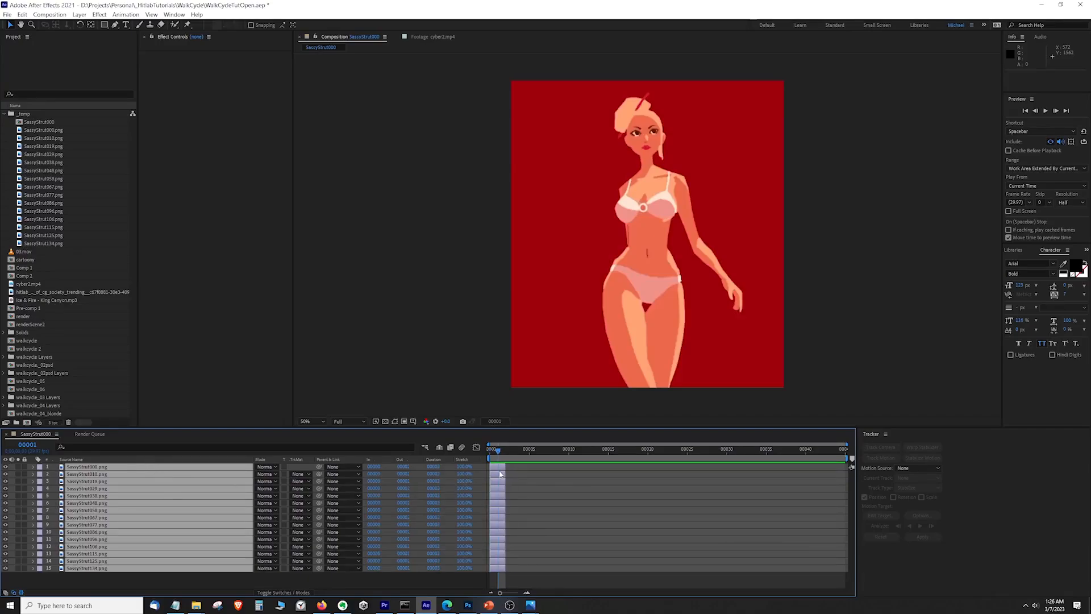
Step: Pre-compose the selected character frame layers
right_click(499, 473)
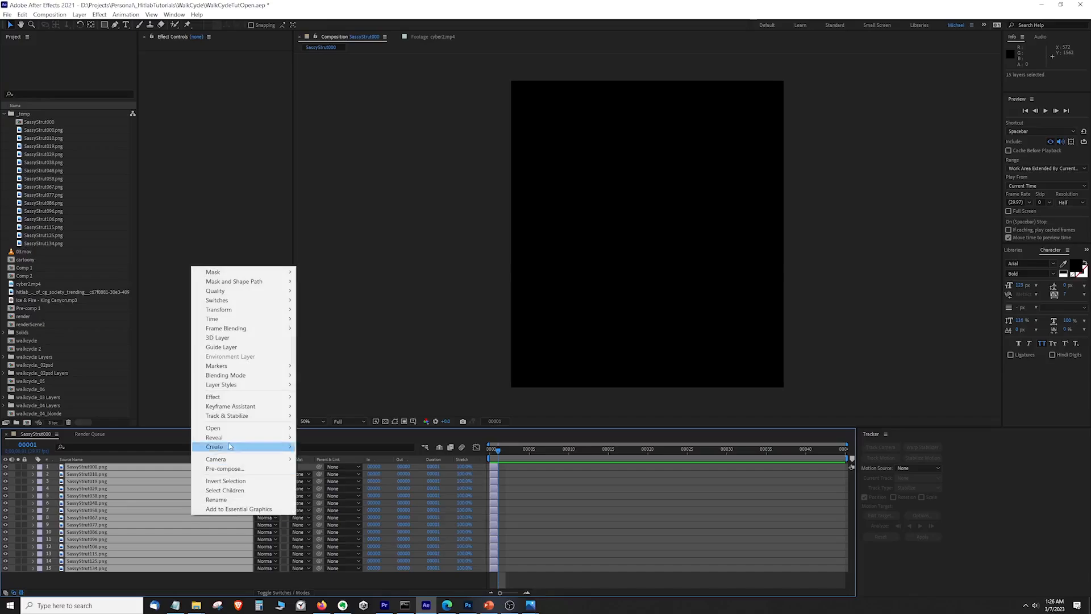
mouse_move(230, 406)
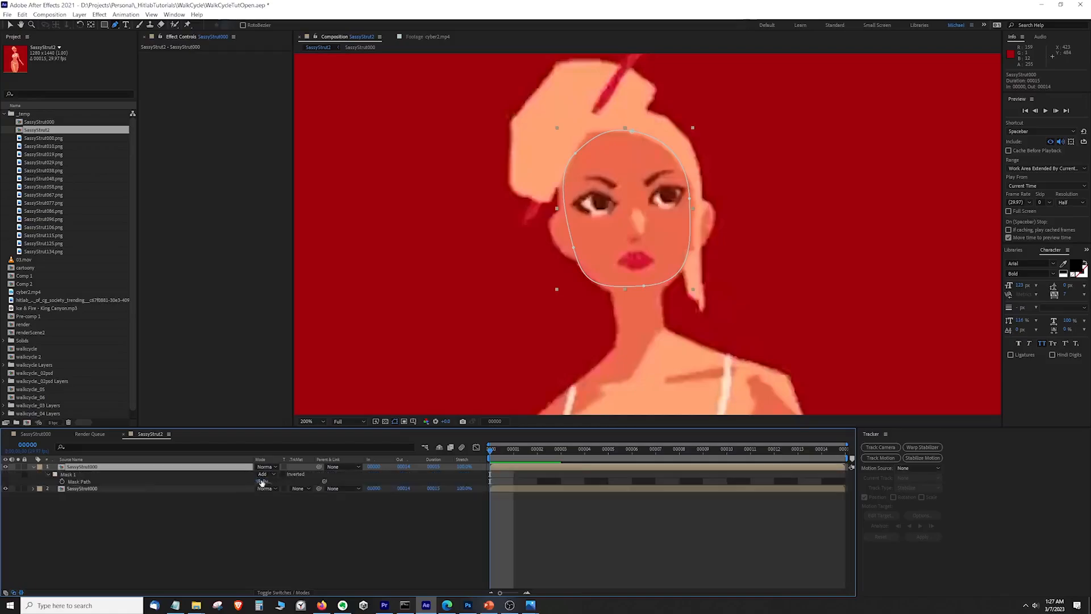
Step: Apply Linear Color Key to remove the red background and add the comp to the Render Queue
click(911, 457)
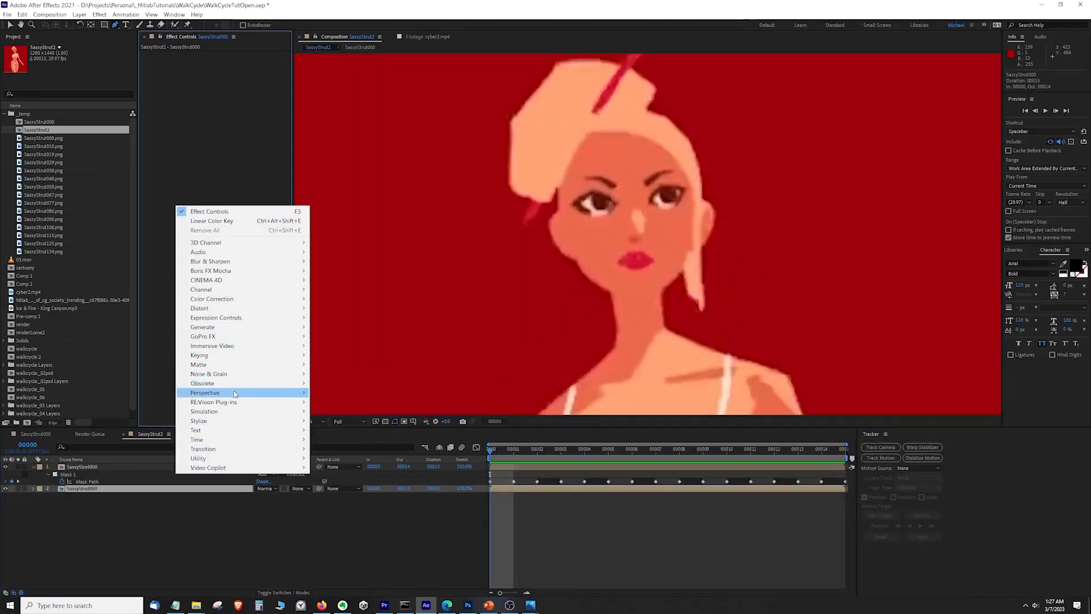
click(211, 221)
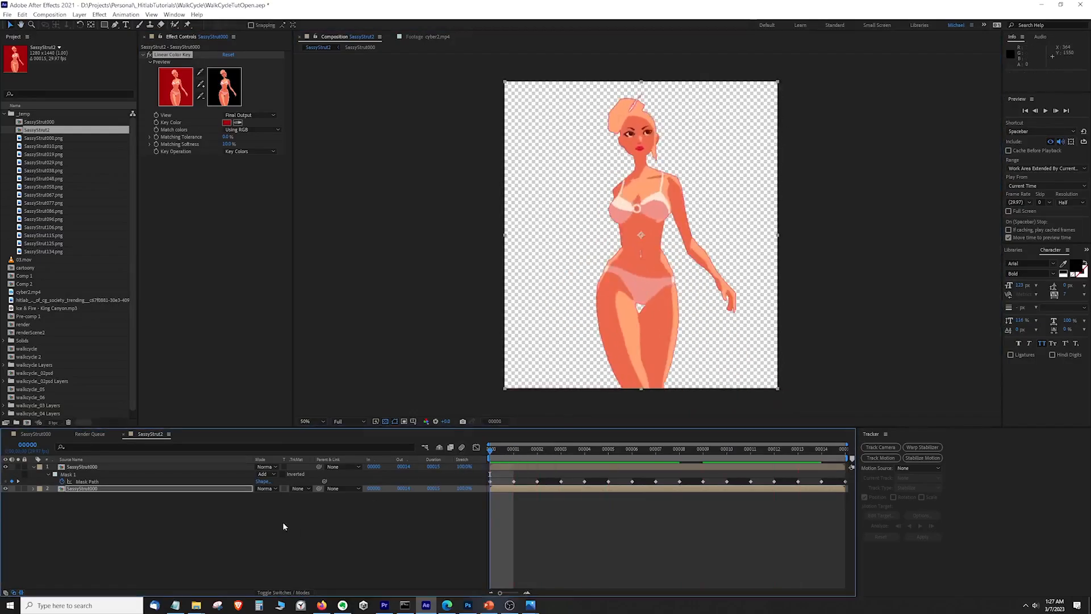
click(49, 13)
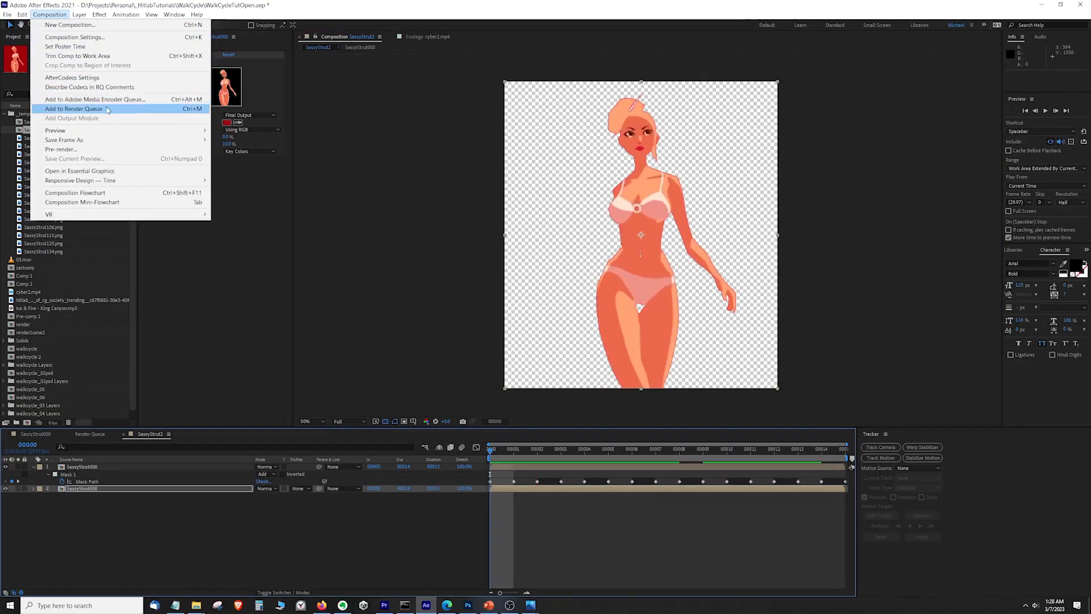
click(74, 109)
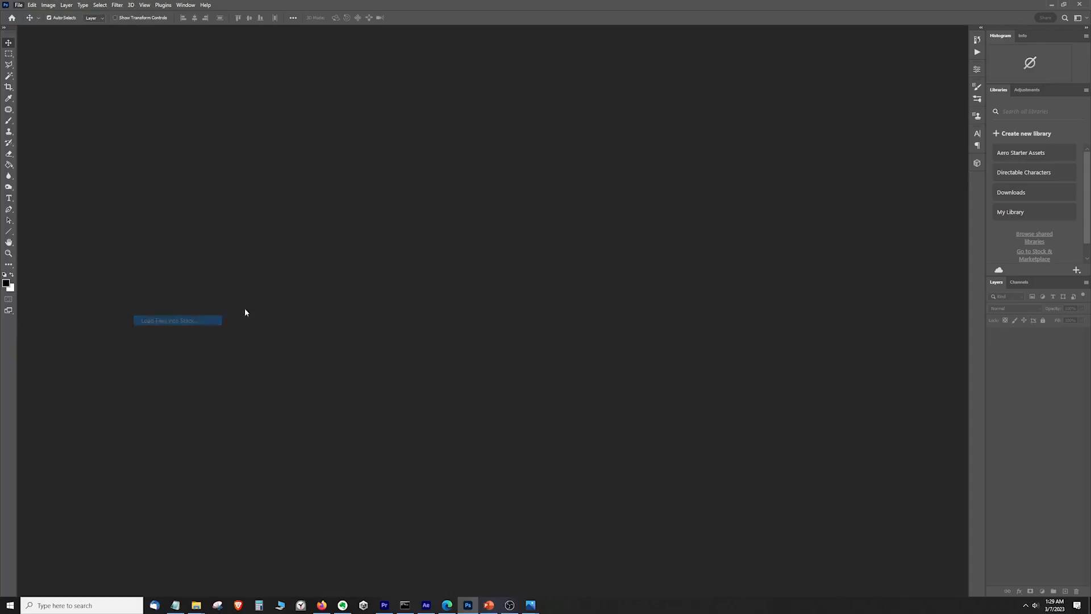
Step: Load the walk-cycle PNGs into a layer stack and place a green-filled layer beneath them
click(177, 321)
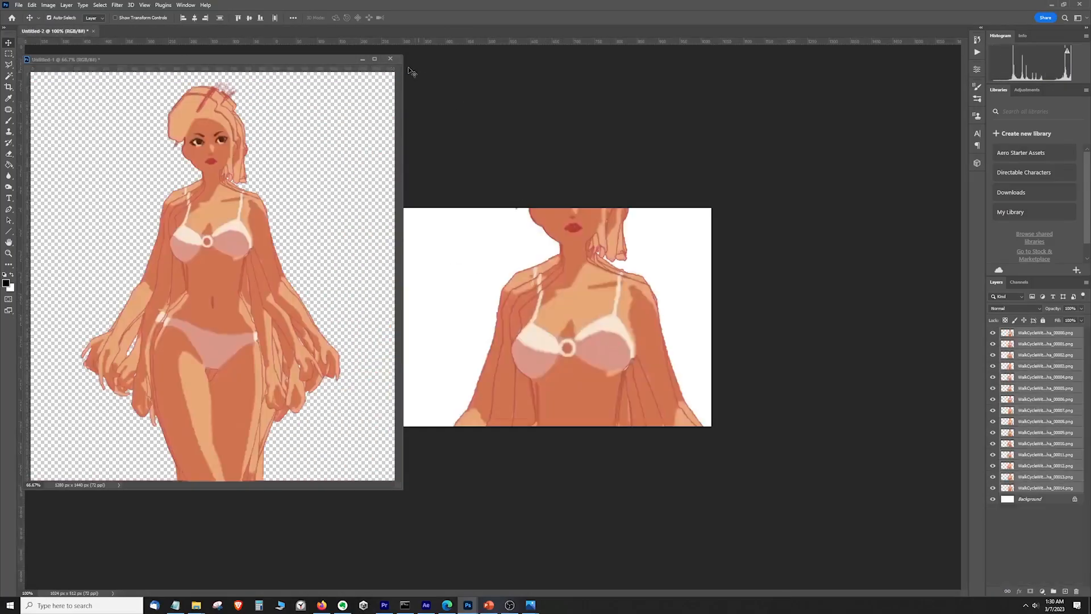
click(390, 58)
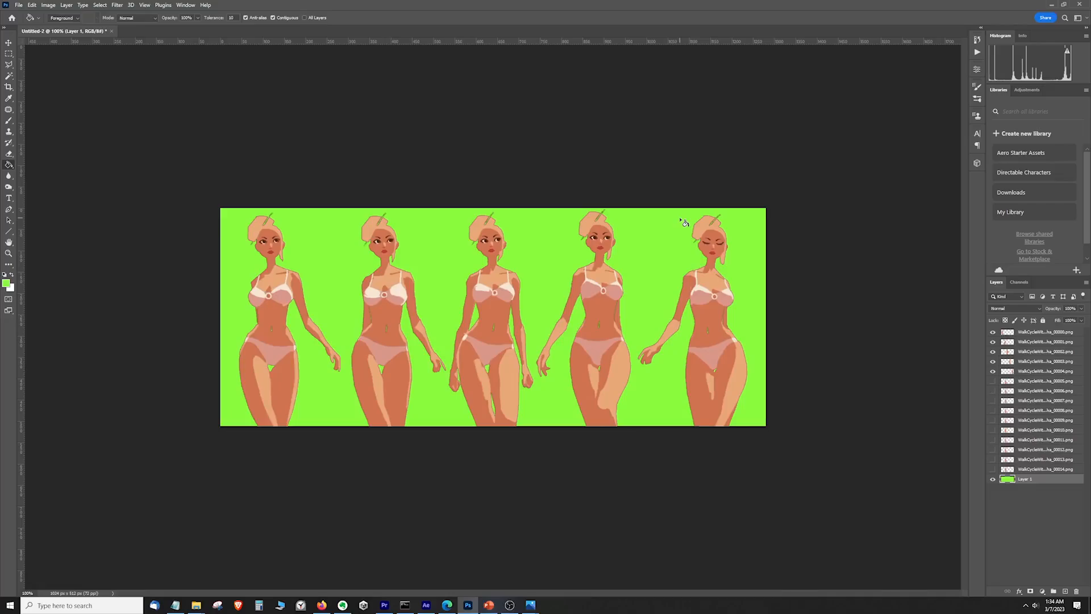
mouse_move(687, 223)
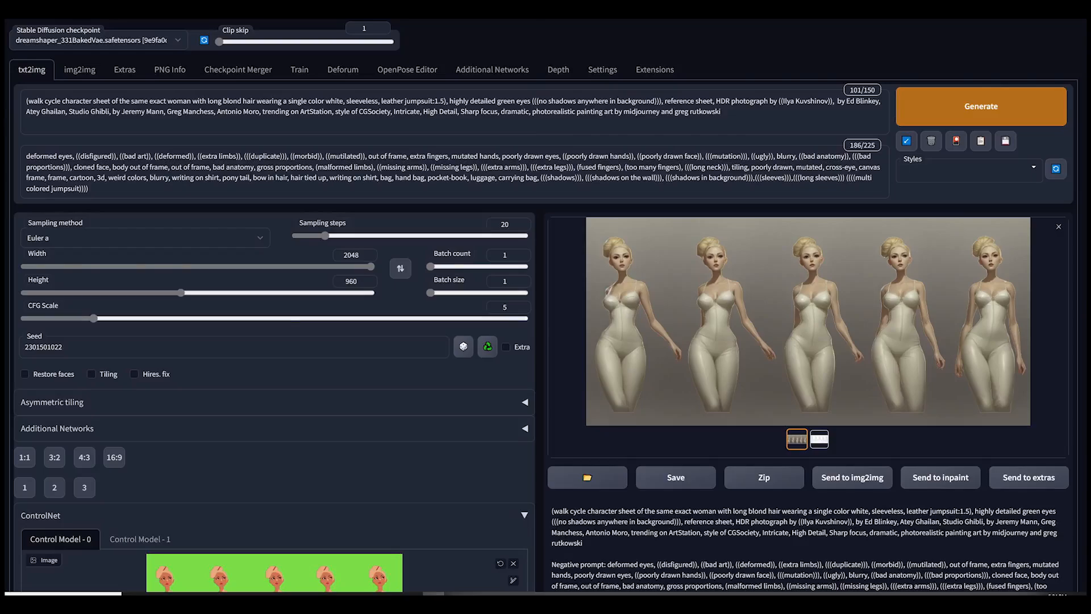
Step: Generate the five-pose blonde jumpsuit character sheet from the green pose sheet via ControlNet at 2048x960
scroll(down, 3)
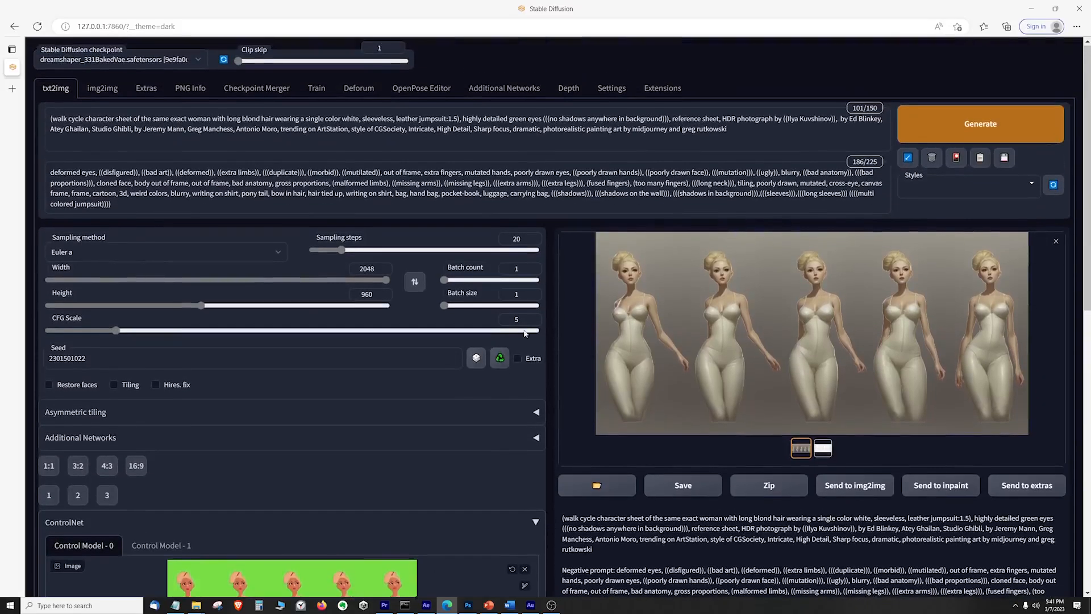
mouse_move(827, 294)
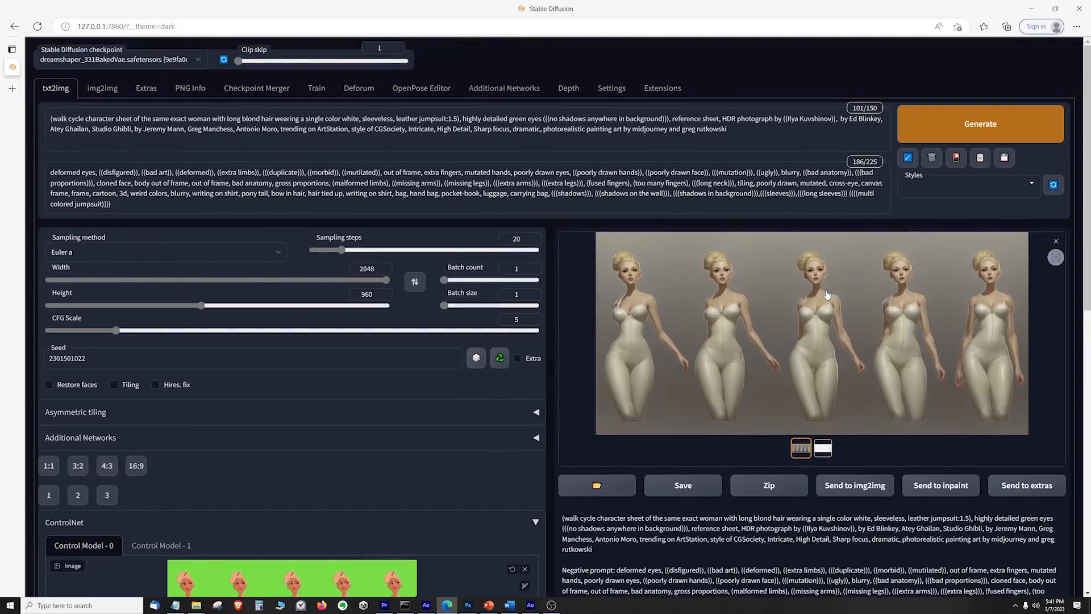
mouse_move(643, 300)
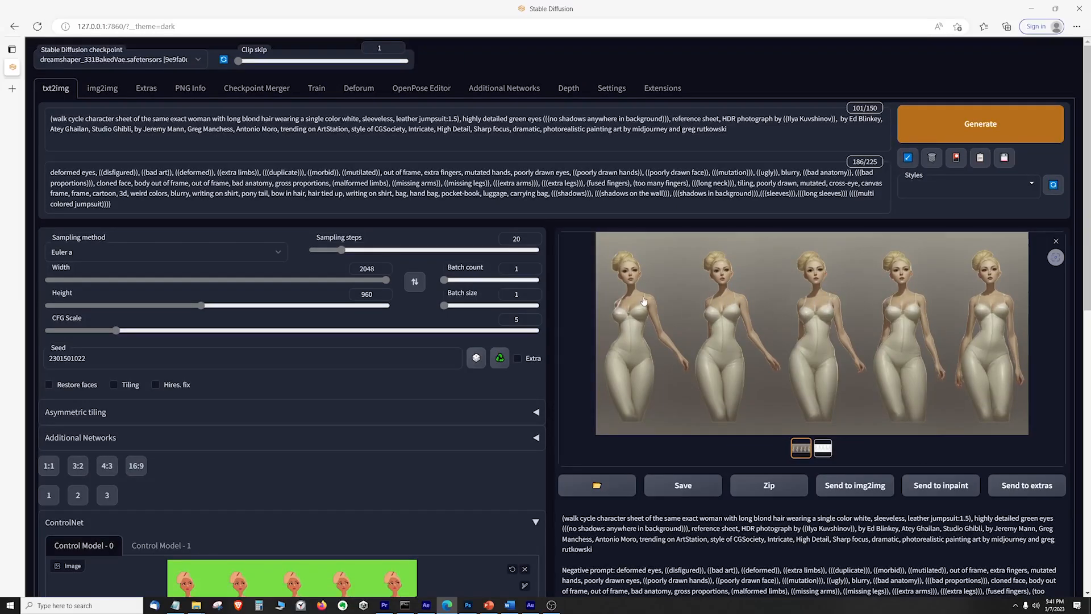
scroll(down, 3)
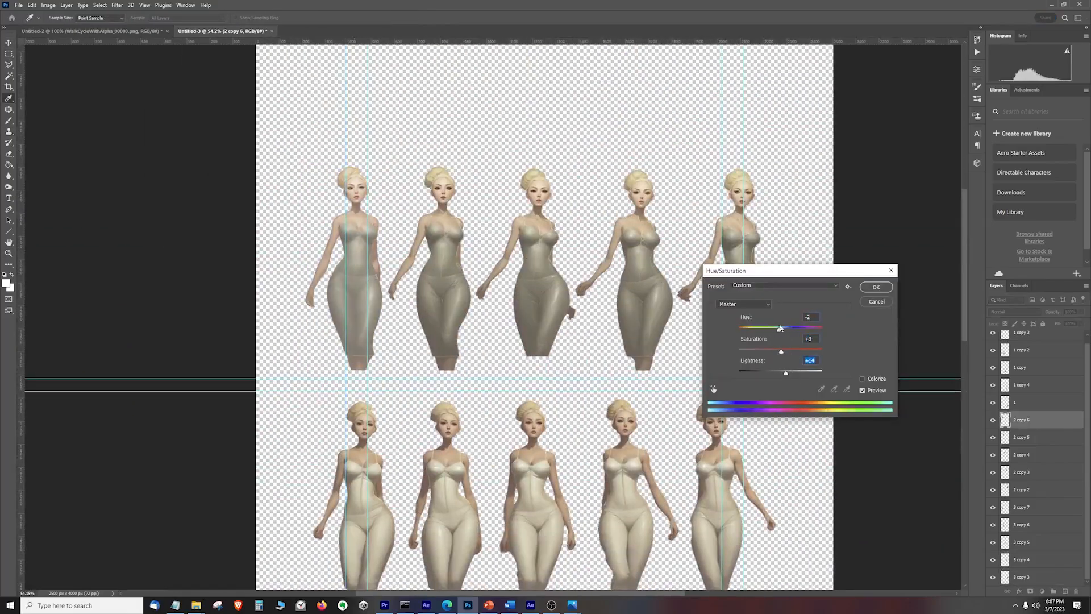
Step: Raise Lightness with Hue/Saturation to brighten one figure's colouring
click(48, 4)
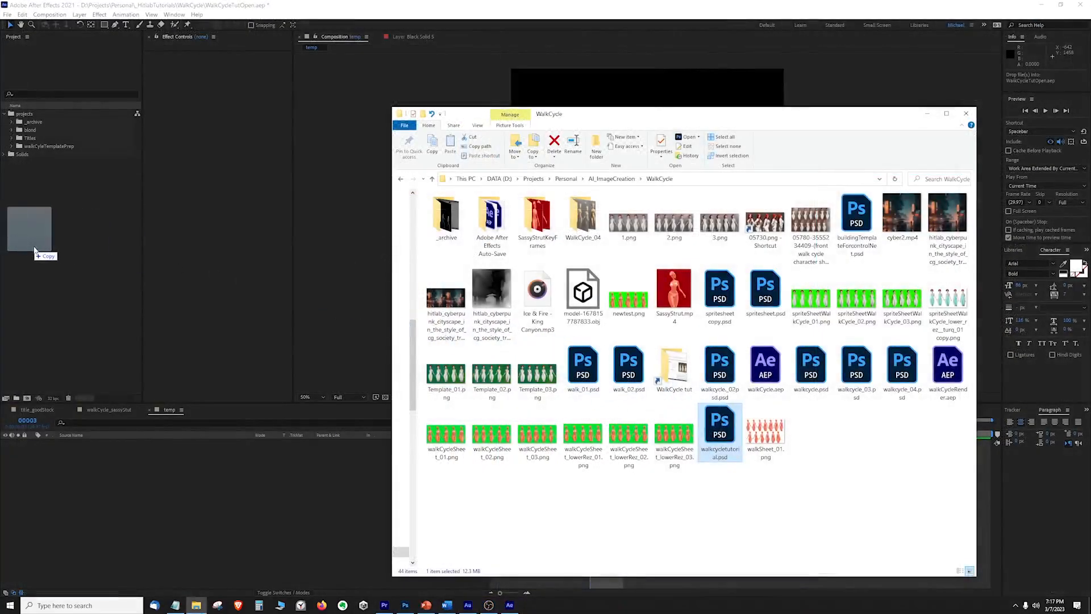
Step: Import walkcycletutorial.psd as a Composition – Retain Layer Sizes
double_click(720, 428)
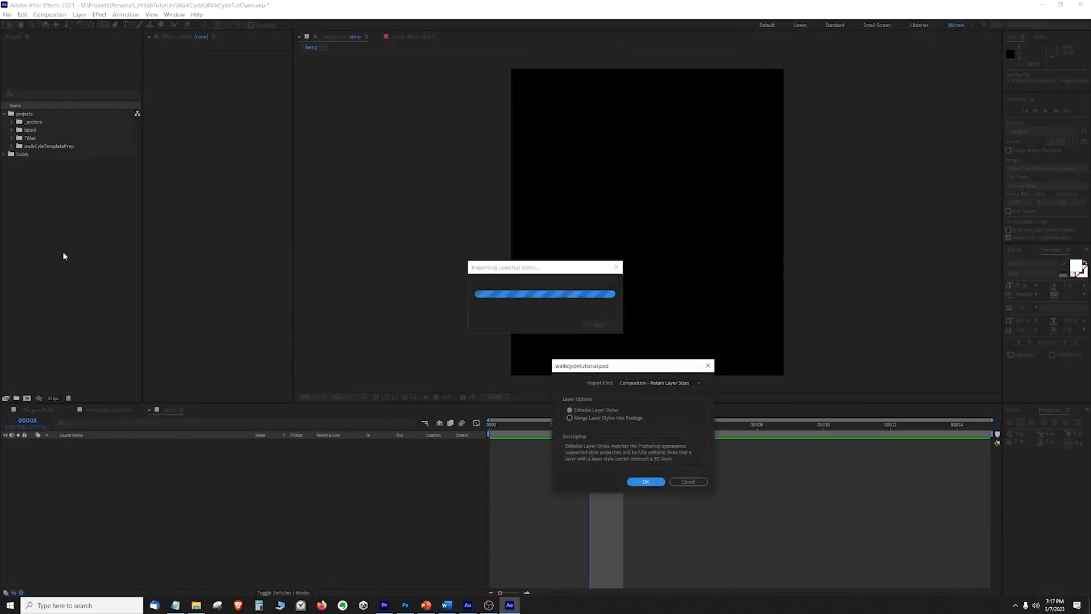
click(644, 482)
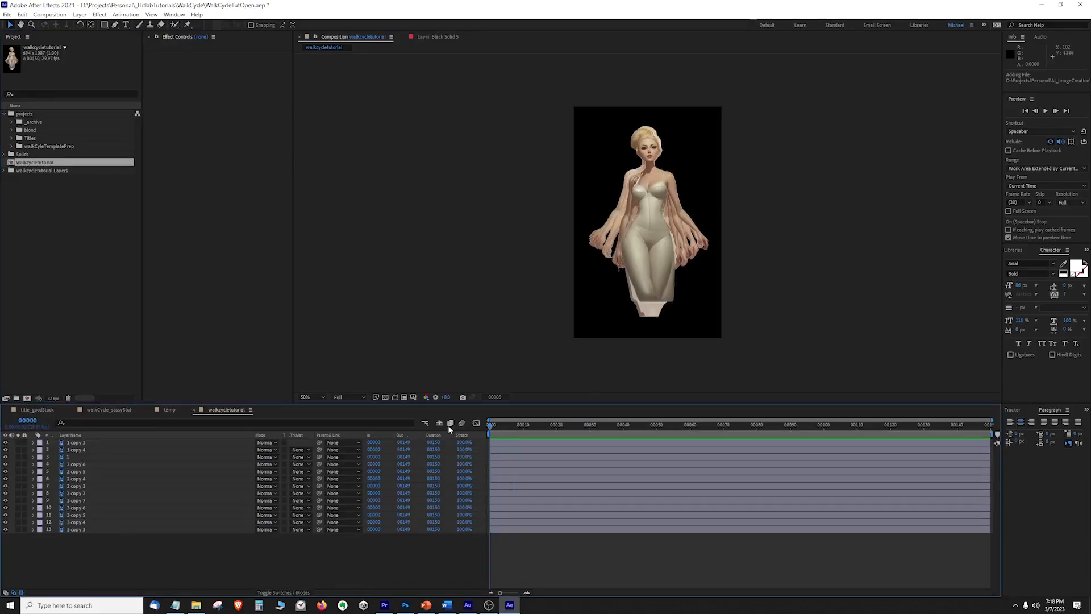
mouse_move(451, 423)
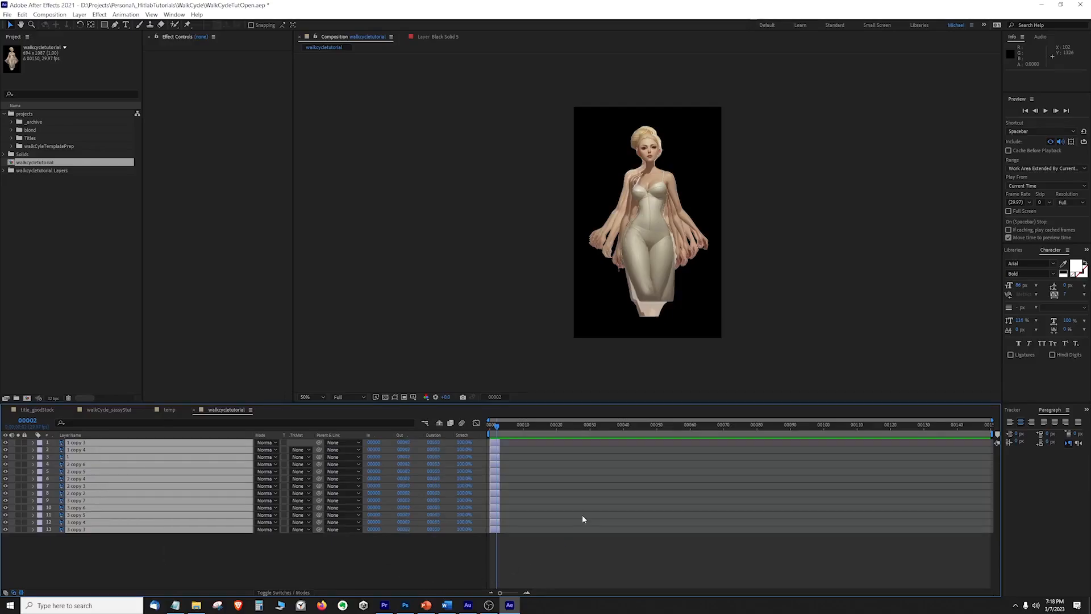
Step: Sequence the trimmed figure layers so they play one after another
right_click(156, 471)
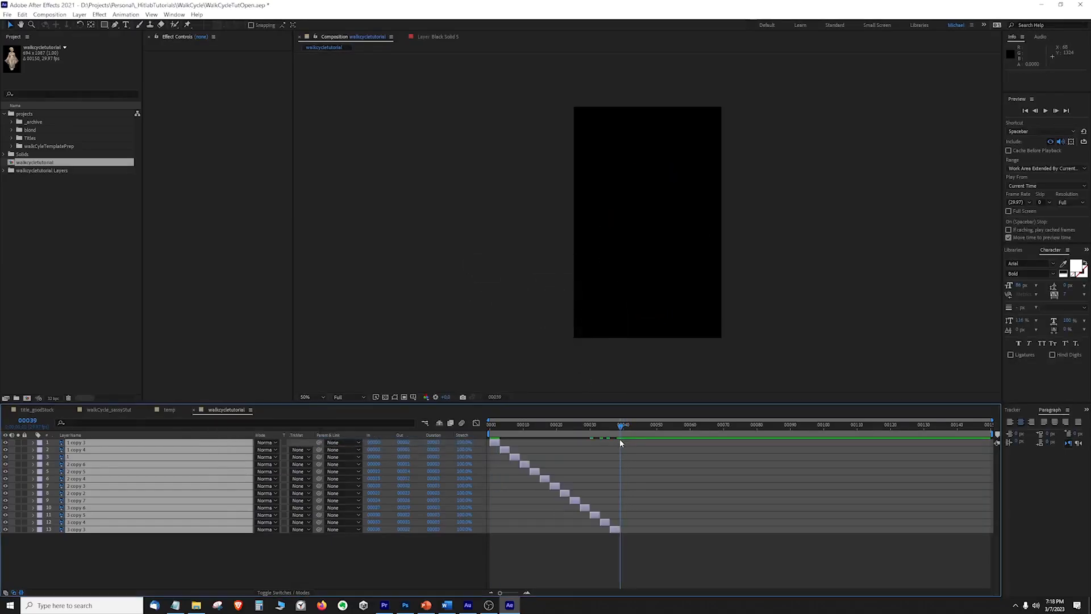
right_click(594, 438)
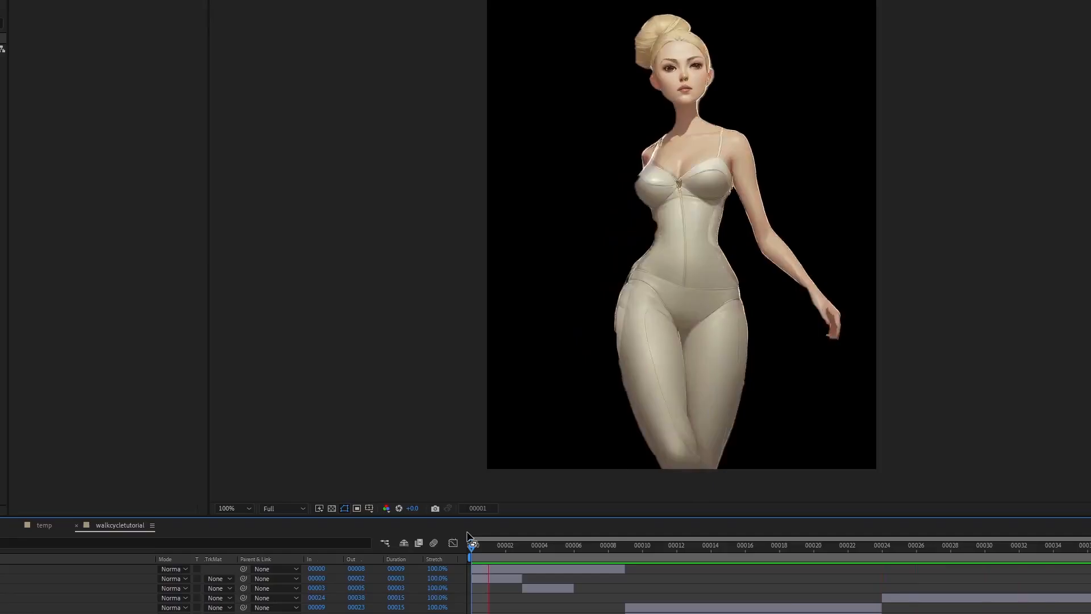
Step: Scrub the current-time indicator back to frame 1 to review the retimed walk cycle
drag(473, 555, 848, 554)
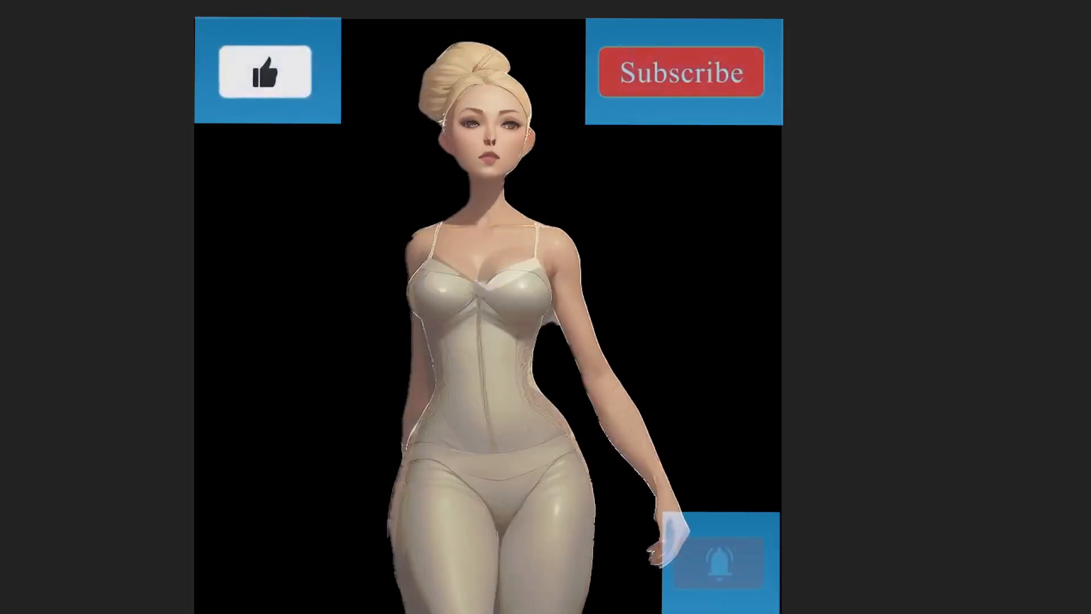
click(718, 562)
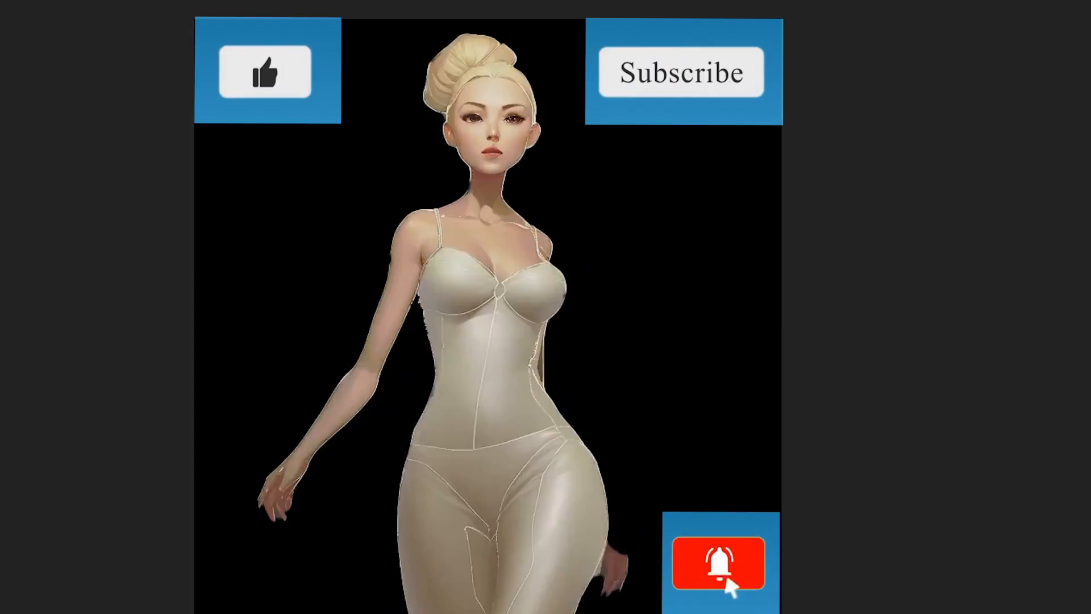